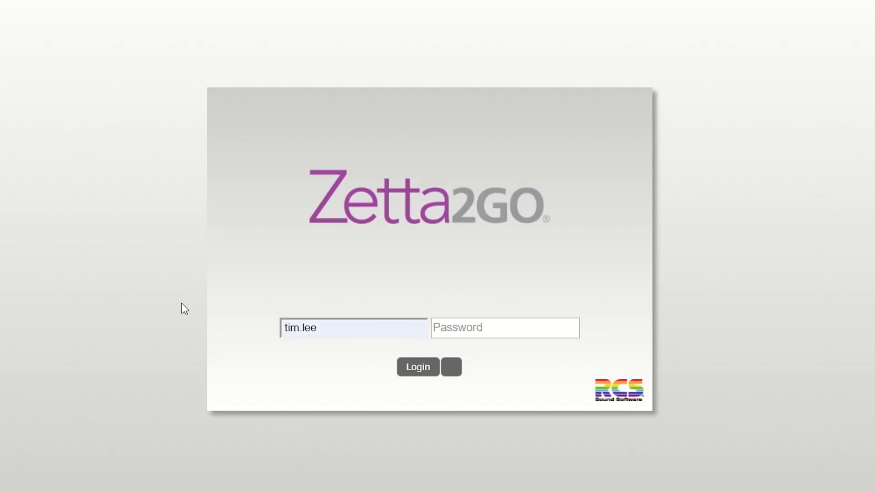
- Enter the password and submit the login to reach the playback screen
text(password)
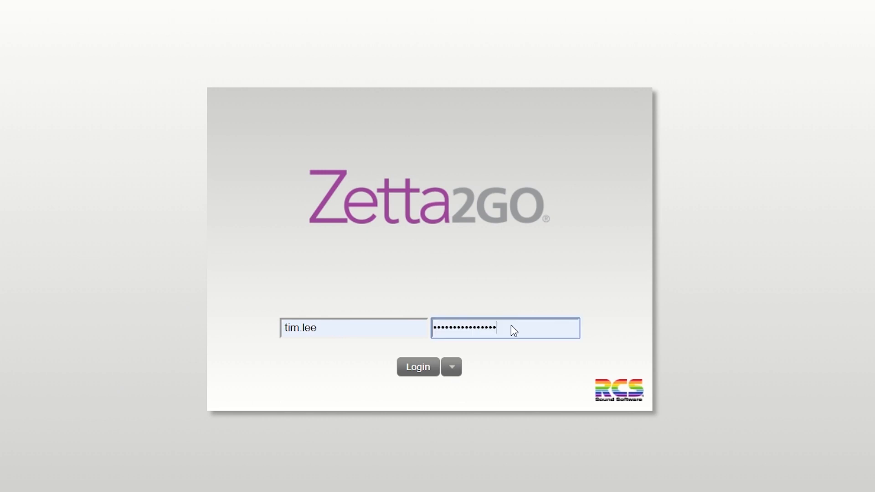
click(417, 366)
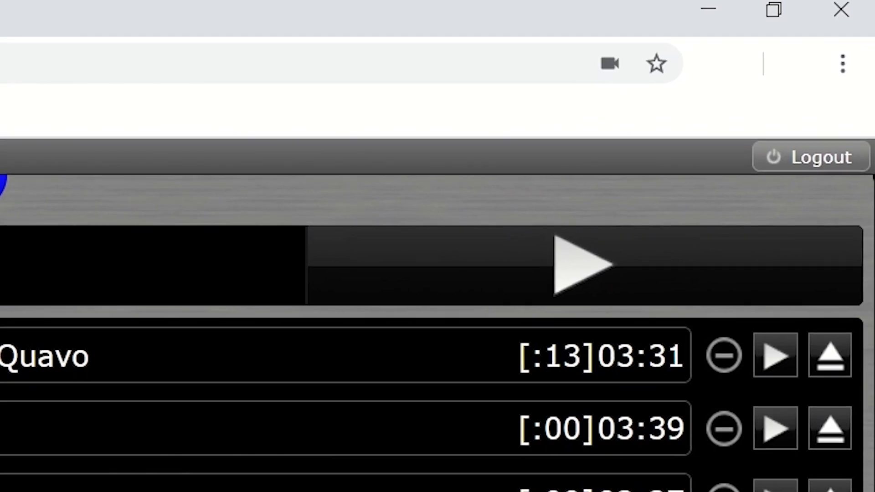
- Show the list of preset panel layouts from the Layout menu
click(46, 17)
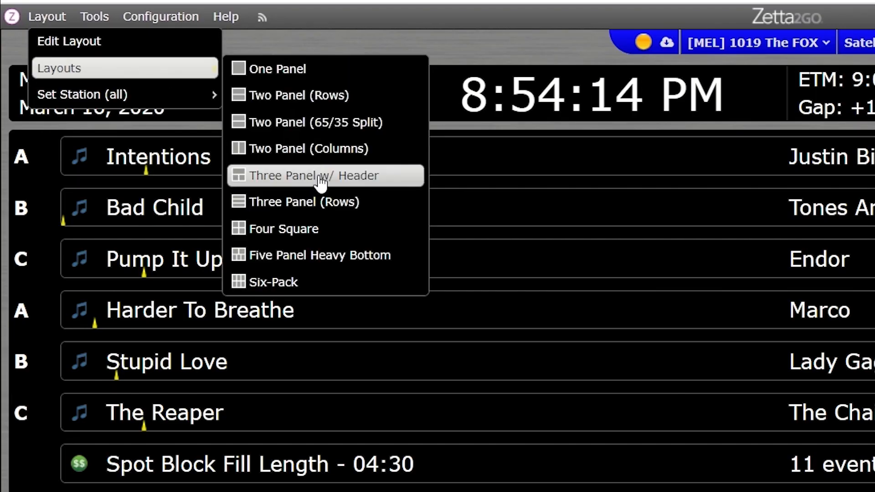
- Switch to the Three Panel w/ Header layout and turn on layout editing
click(314, 175)
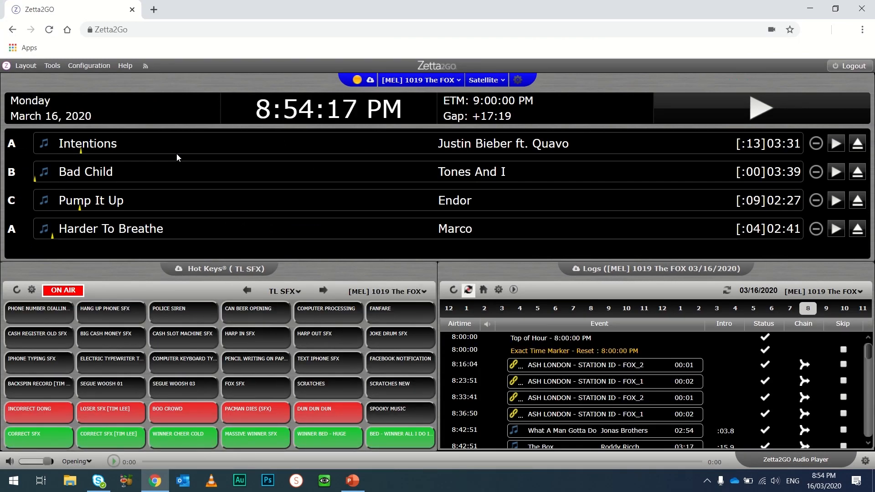
click(26, 66)
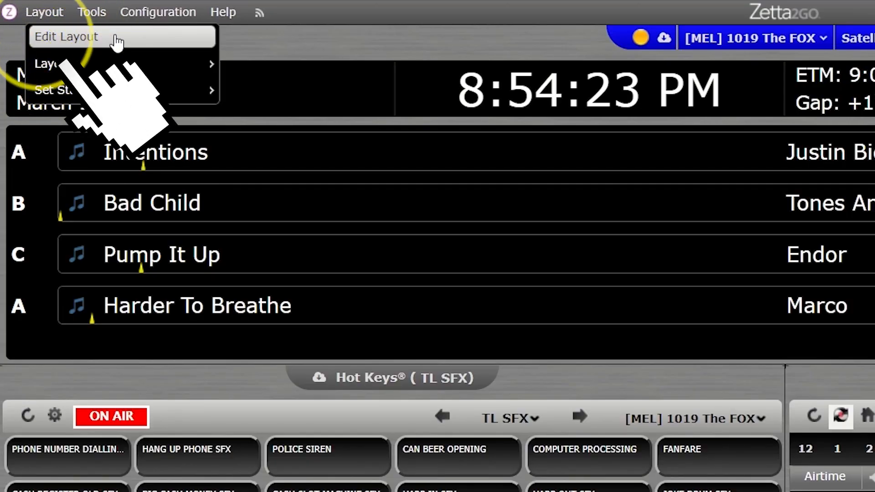
click(66, 36)
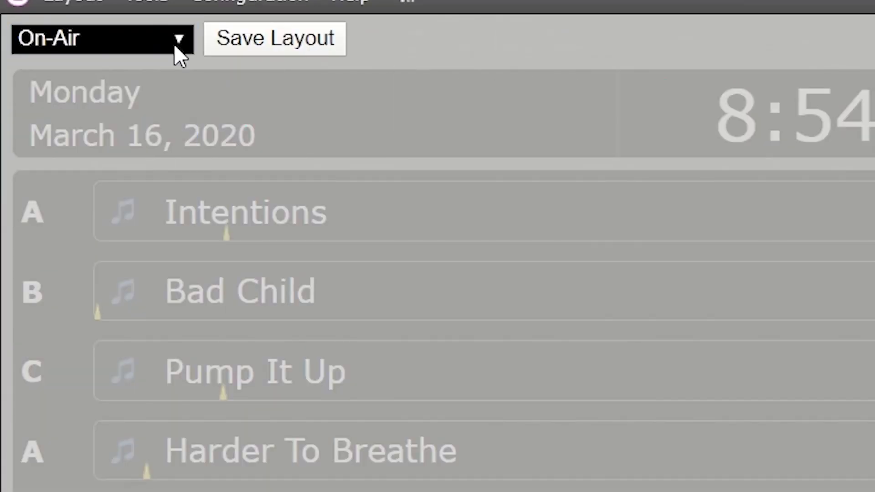